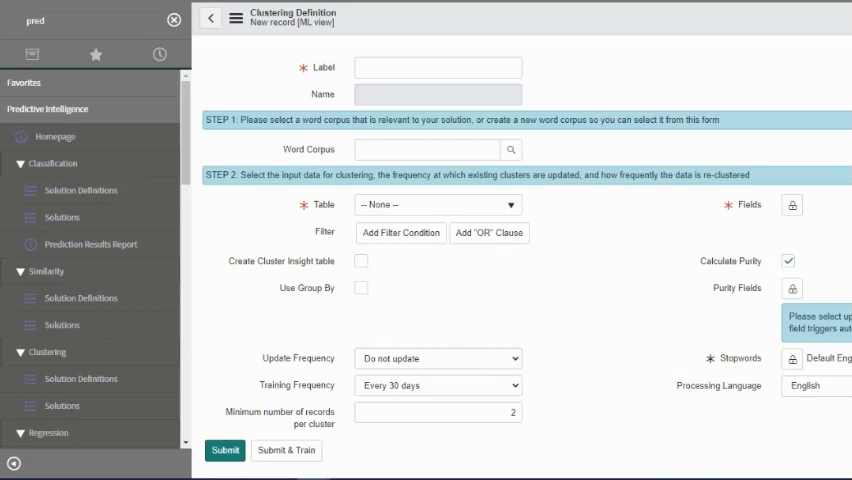
# - Enter the label 'Group Incidents to a Major Incident v2', letting the name auto-generate
pyautogui.write('Group')
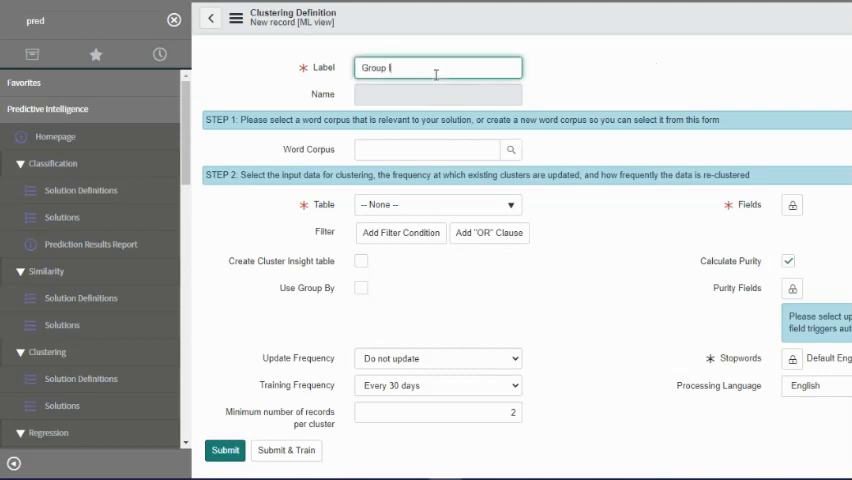
pyautogui.write('Incidents')
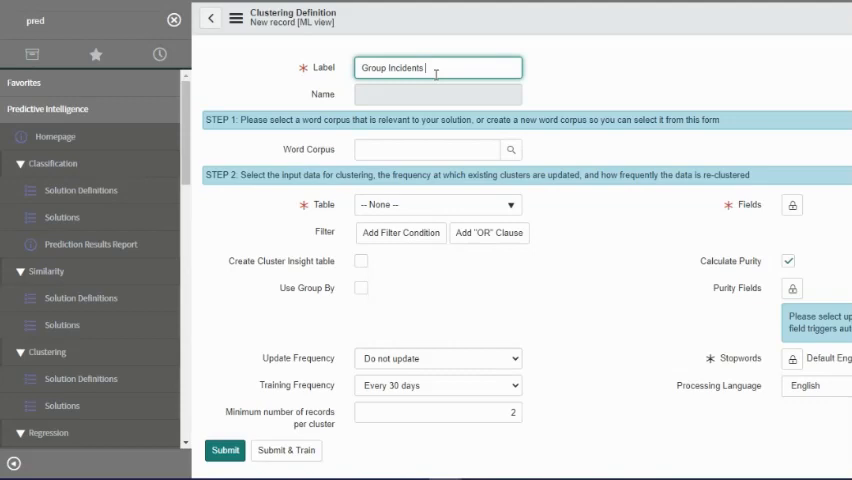
pyautogui.write('to a Major Incident')
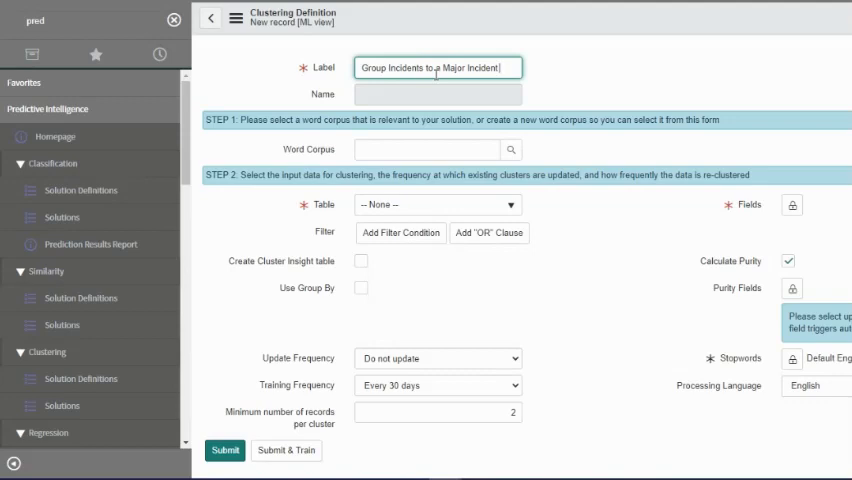
pyautogui.write('v2')
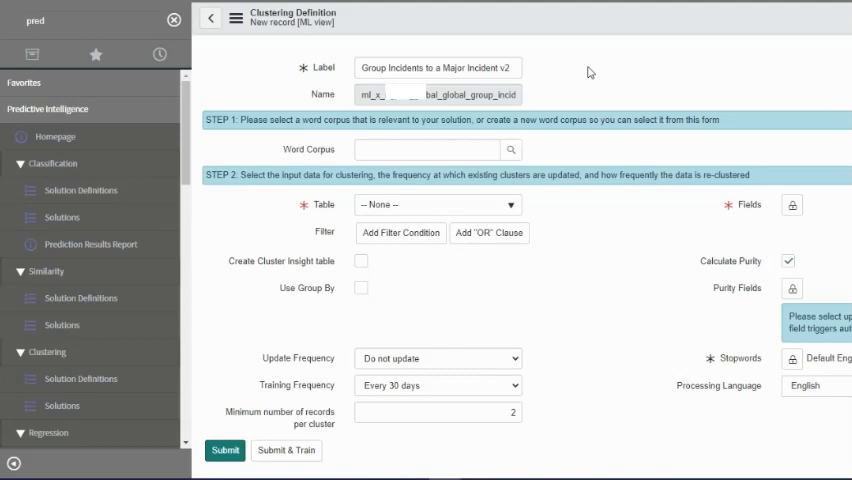
# - Search the Word Corpus field with 'all' to bring up corpus suggestions
pyautogui.click(426, 148)
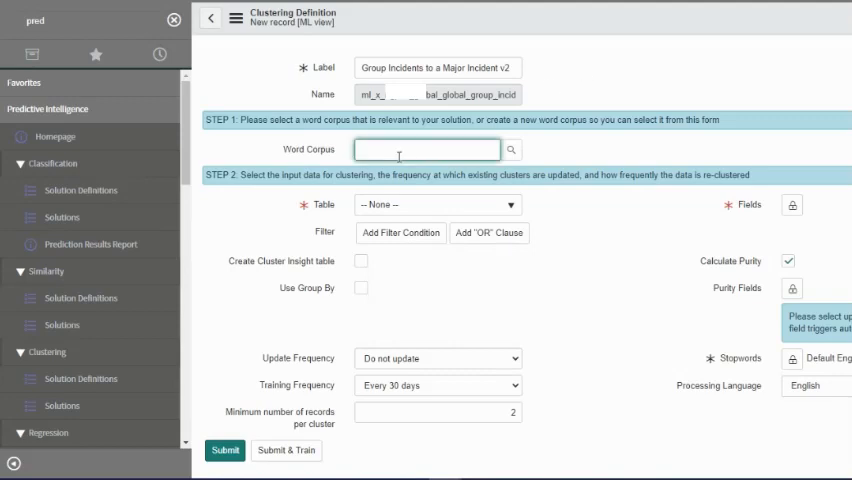
pyautogui.write('all')
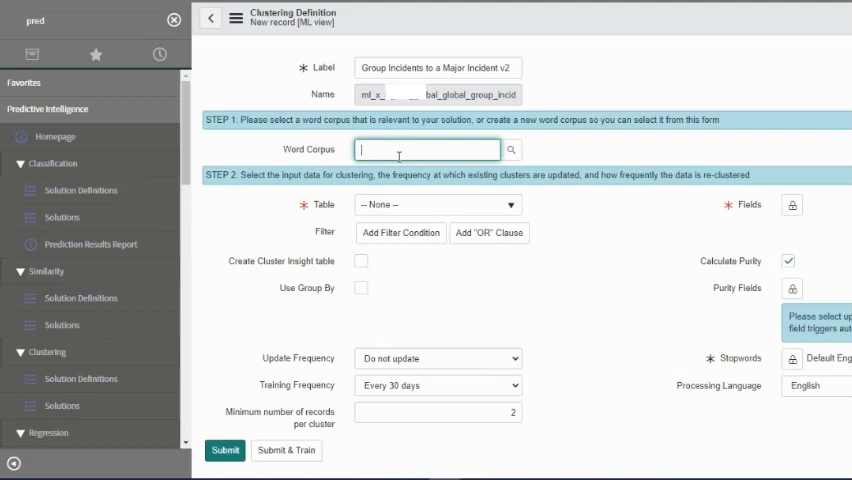
pyautogui.click(428, 148)
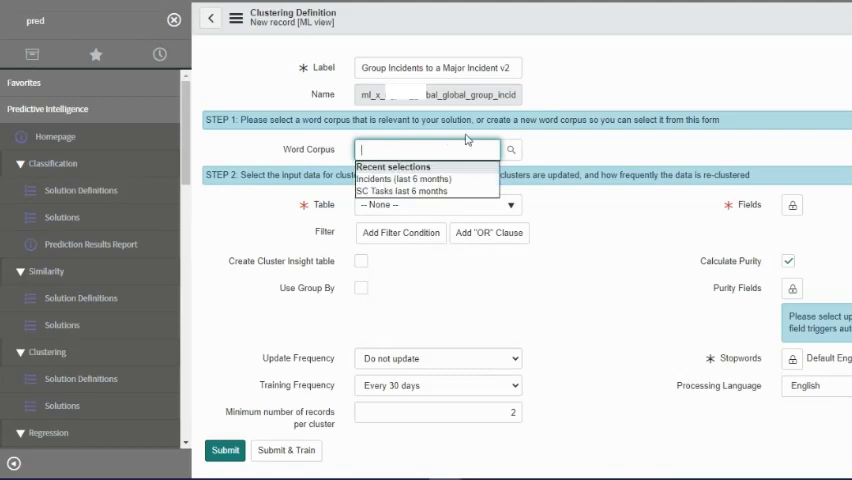
pyautogui.write('all')
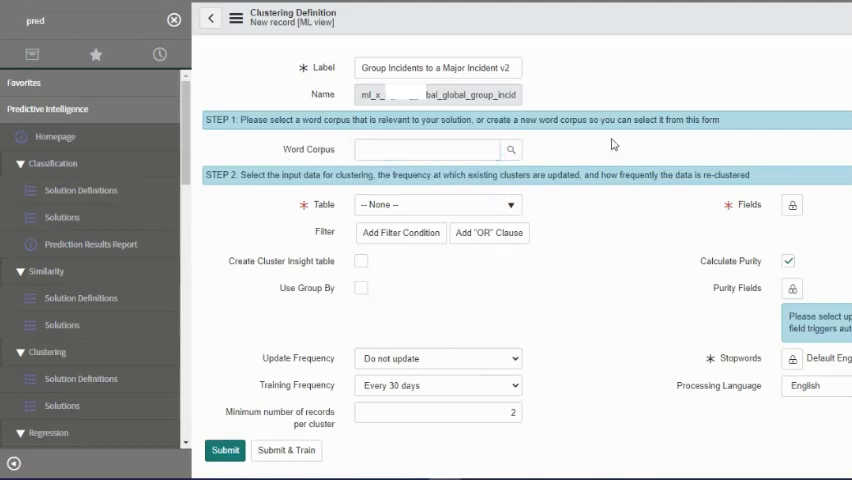
pyautogui.moveTo(536, 142)
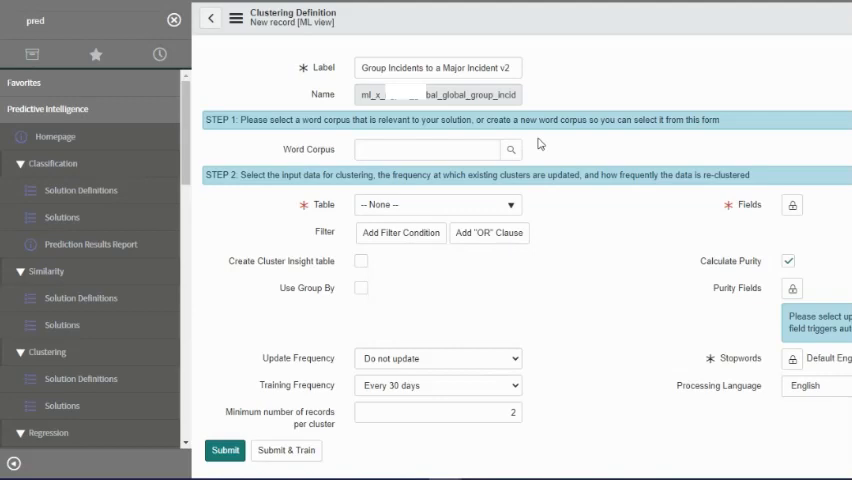
# - Search '*Incide' and choose the Incidents (last 6 months) corpus
pyautogui.click(424, 148)
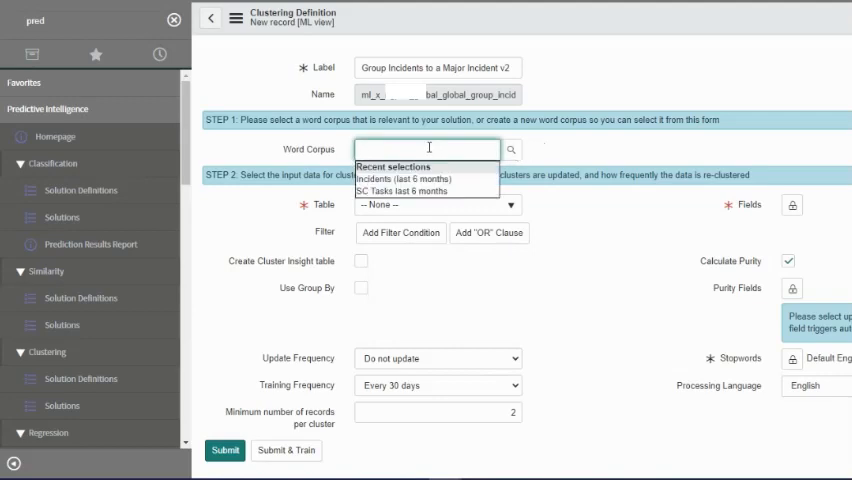
pyautogui.write('*Incide')
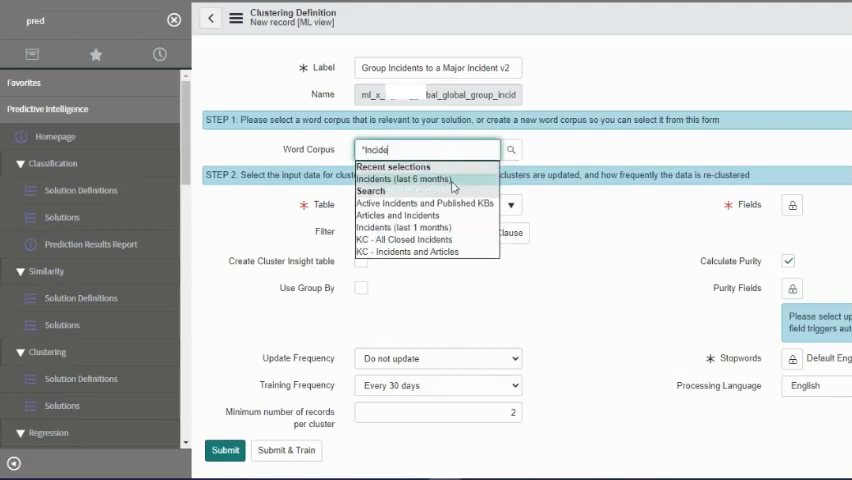
pyautogui.click(416, 178)
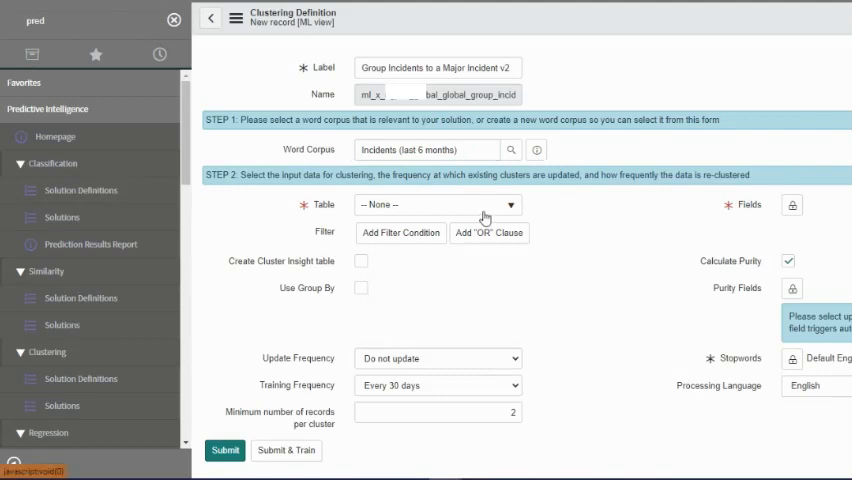
# - Choose Incident as the source table and browse the available fields, picking one to cluster on
pyautogui.click(436, 204)
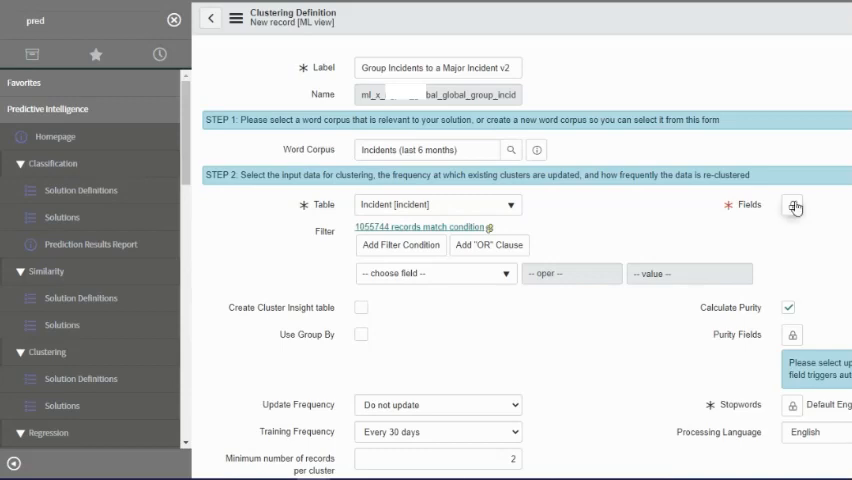
pyautogui.click(794, 204)
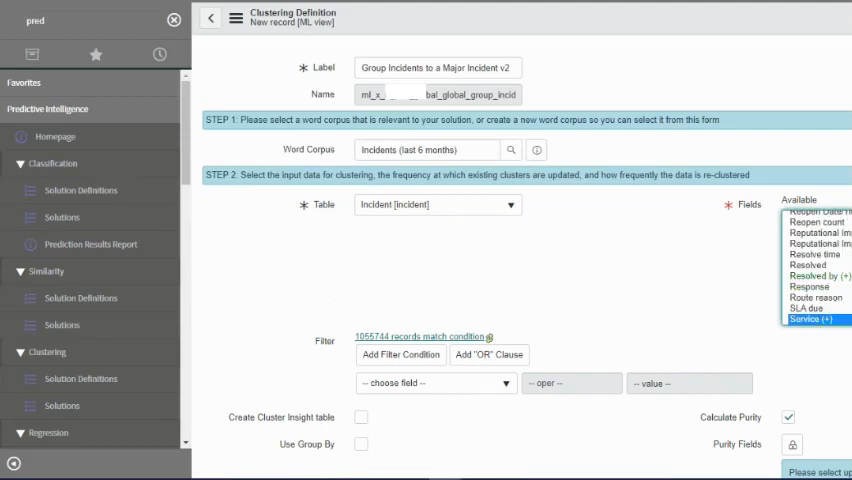
pyautogui.scroll(-3)
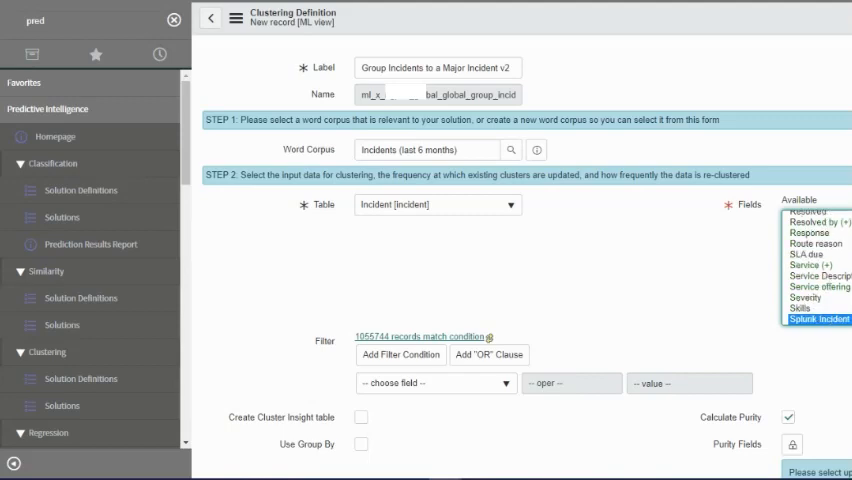
pyautogui.scroll(-3)
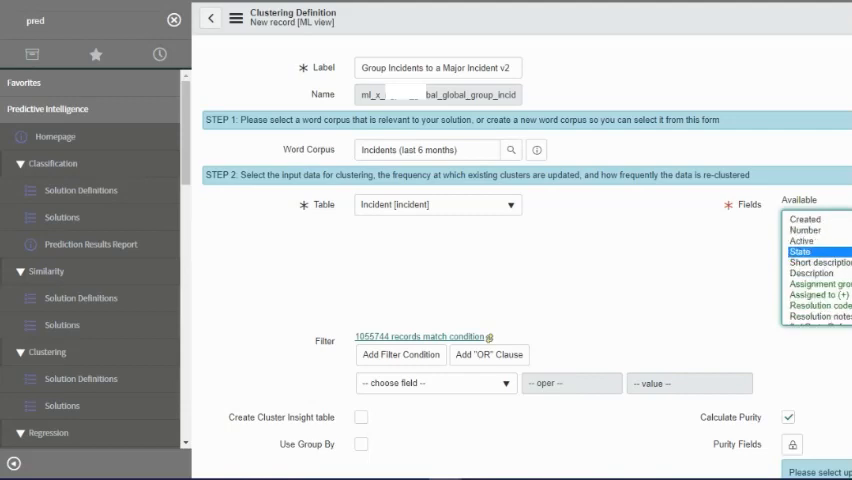
pyautogui.click(818, 262)
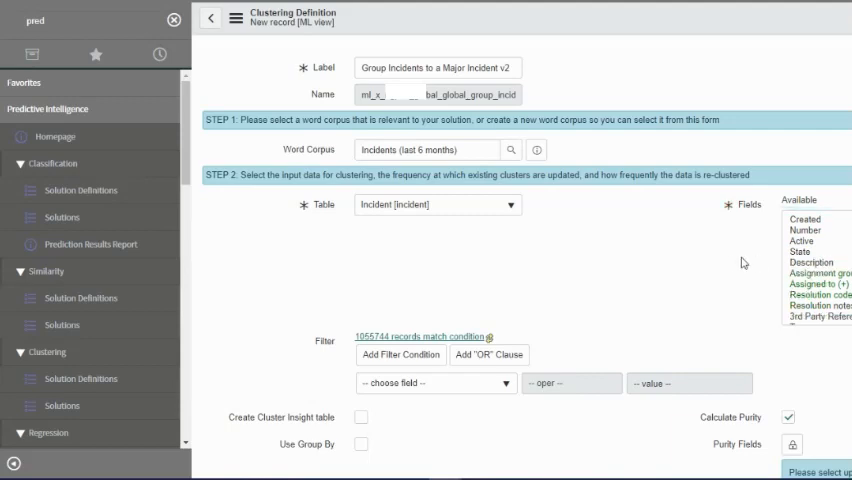
pyautogui.scroll(-3)
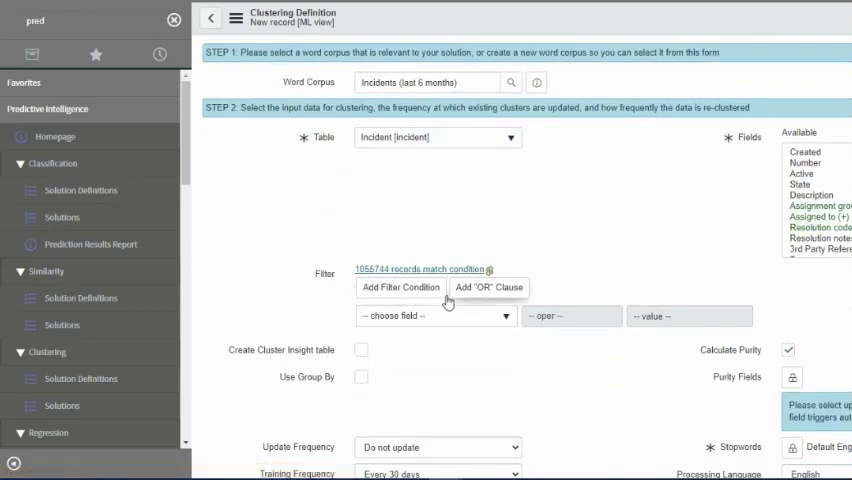
# - Build filter conditions Active is false and Created on This year, matching 217,913 records
pyautogui.write('af')
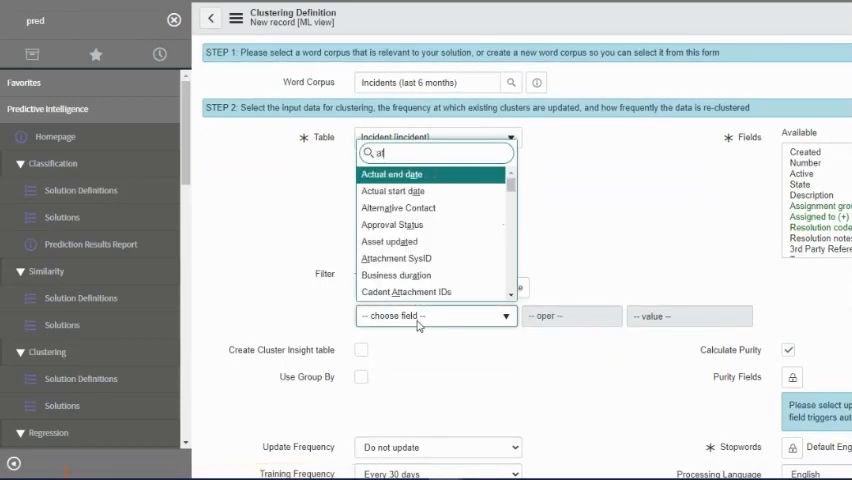
pyautogui.write('d')
pyautogui.write('crea')
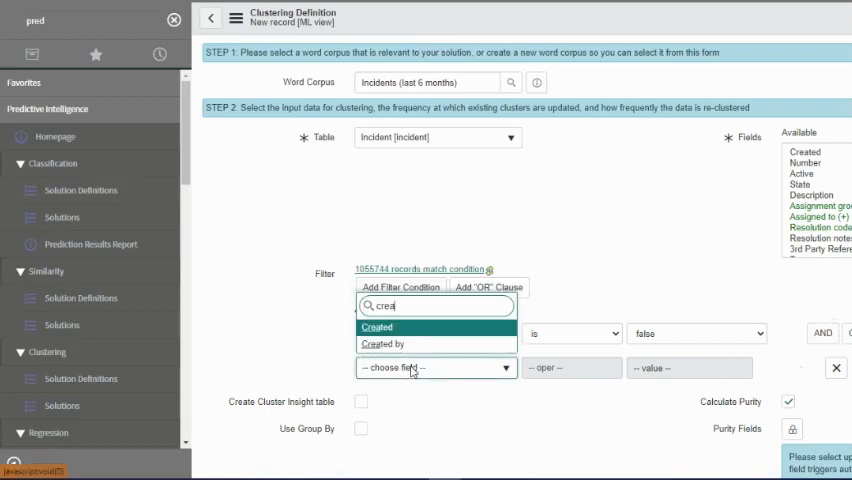
pyautogui.click(376, 328)
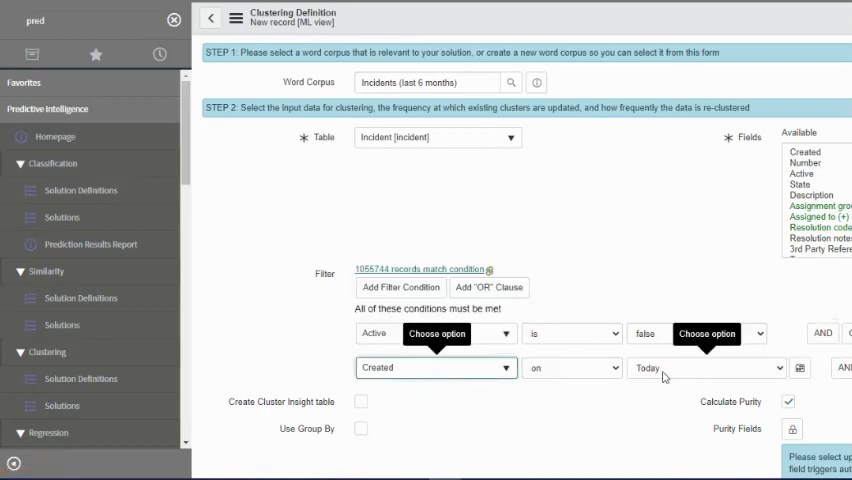
pyautogui.click(704, 368)
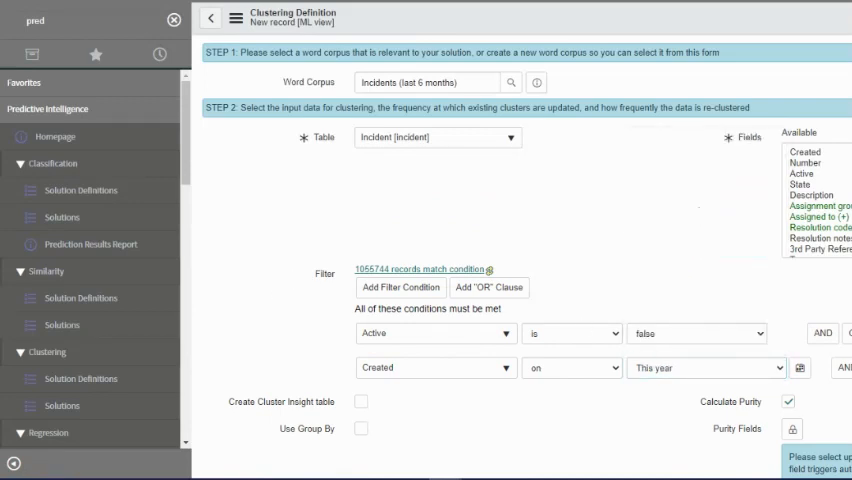
pyautogui.moveTo(490, 272)
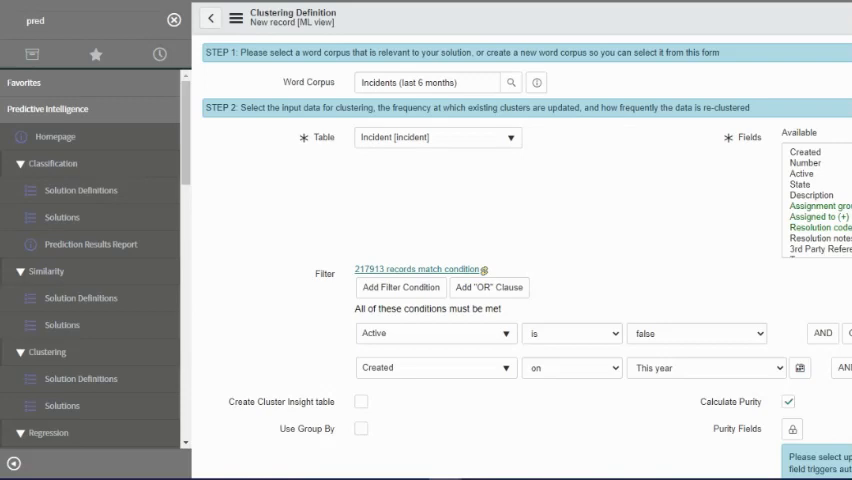
pyautogui.scroll(-3)
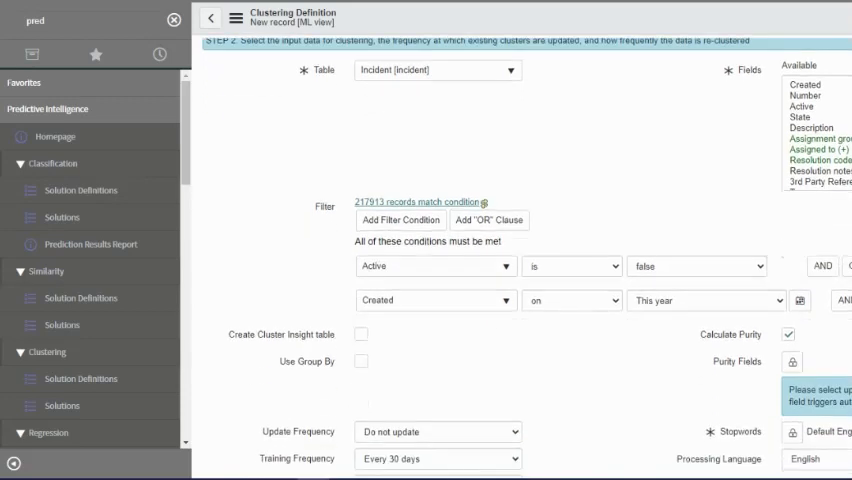
pyautogui.scroll(-3)
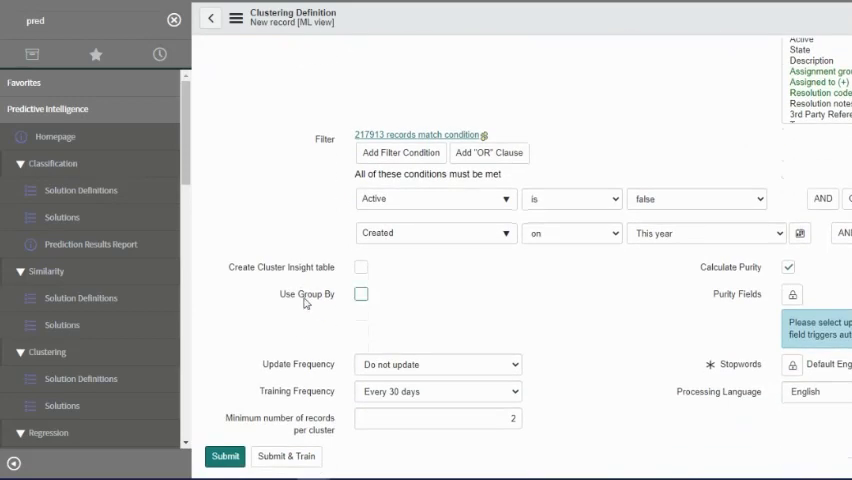
pyautogui.moveTo(380, 322)
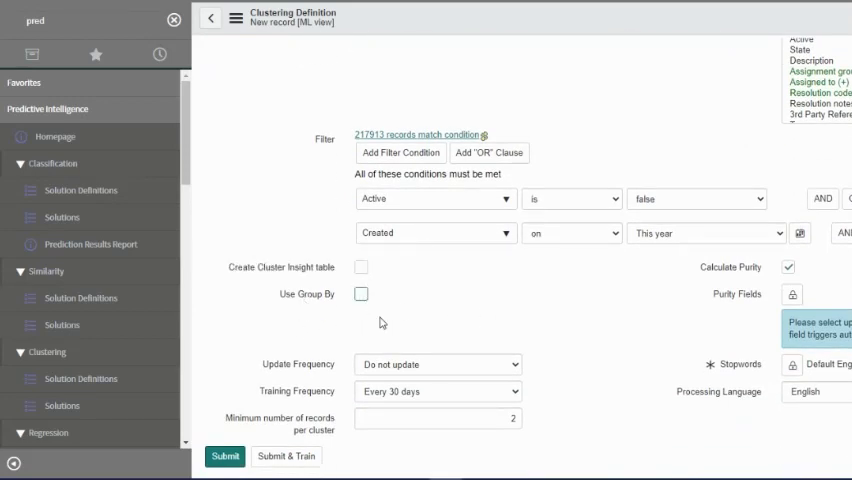
# - Toggle Use Group By on and back off, then enable creating a cluster insight table
pyautogui.click(360, 294)
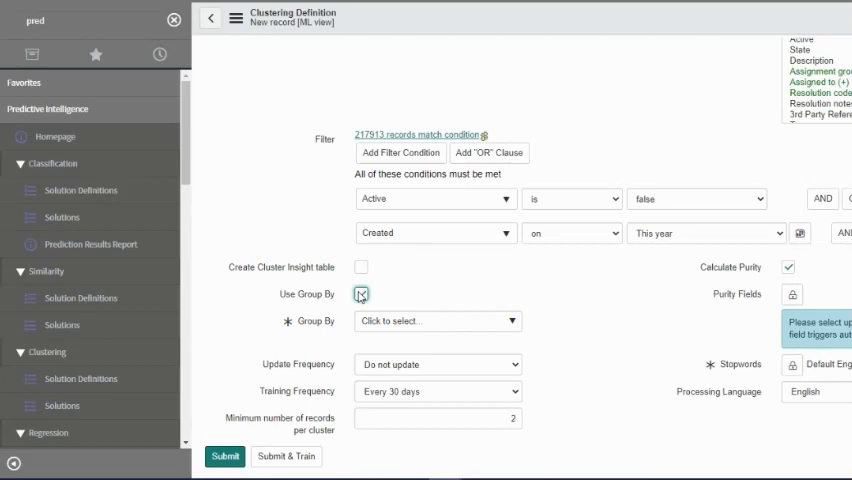
pyautogui.click(360, 294)
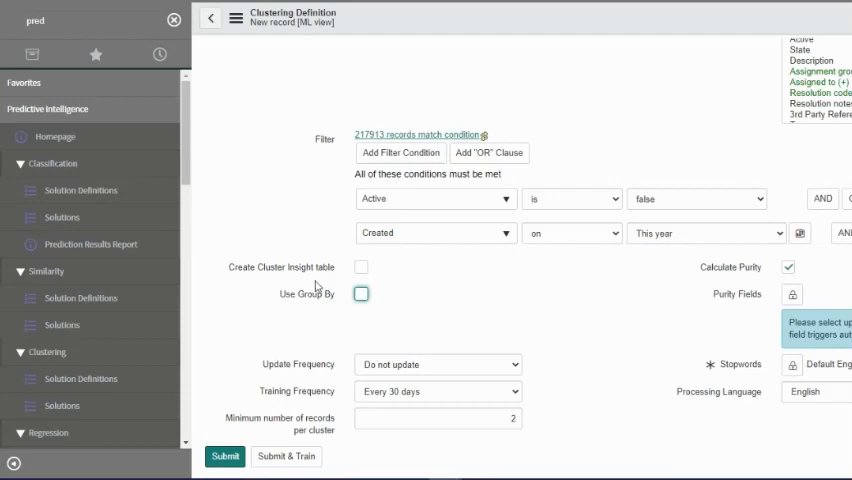
pyautogui.click(360, 268)
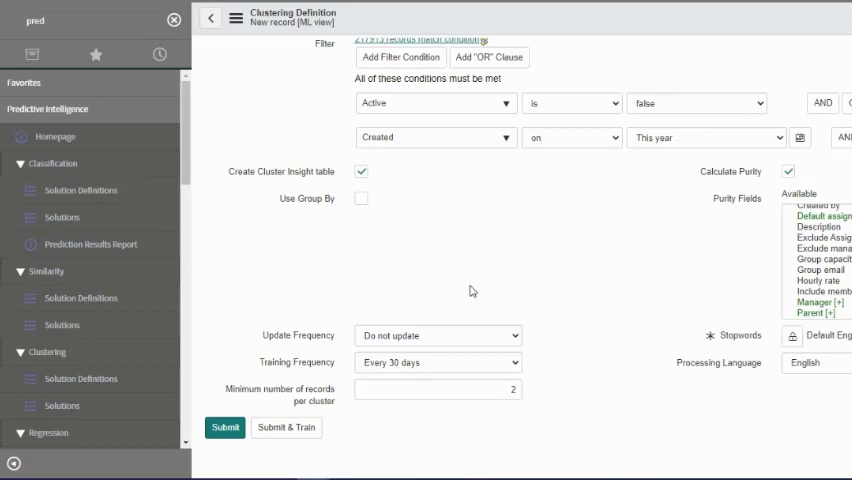
pyautogui.moveTo(476, 292)
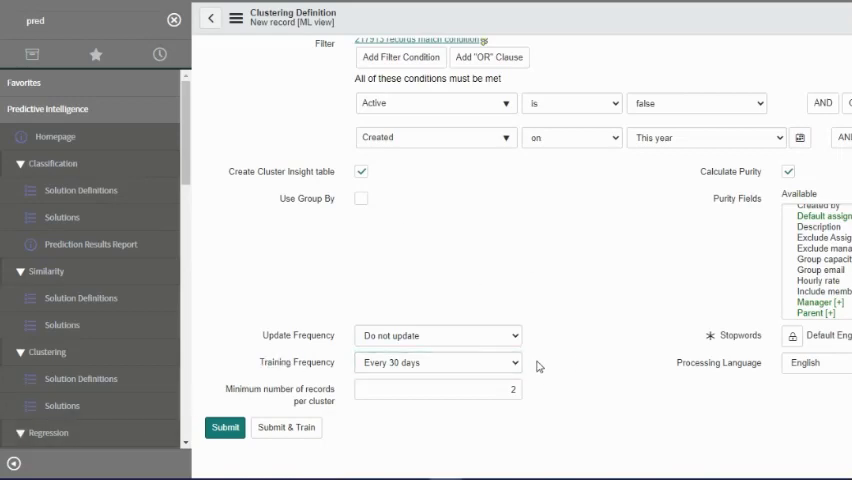
pyautogui.moveTo(576, 356)
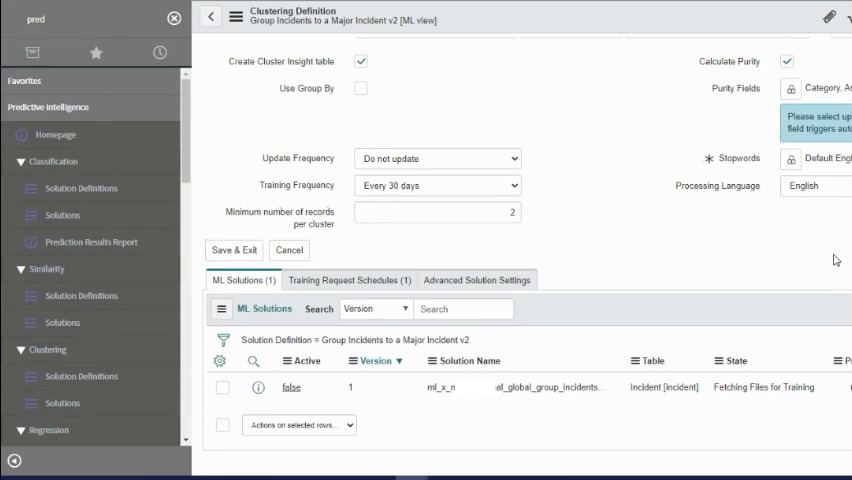
pyautogui.moveTo(818, 252)
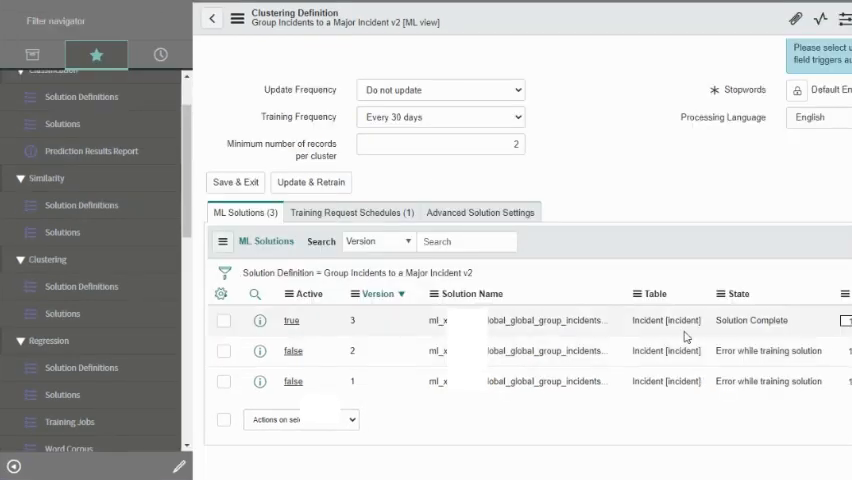
pyautogui.moveTo(604, 430)
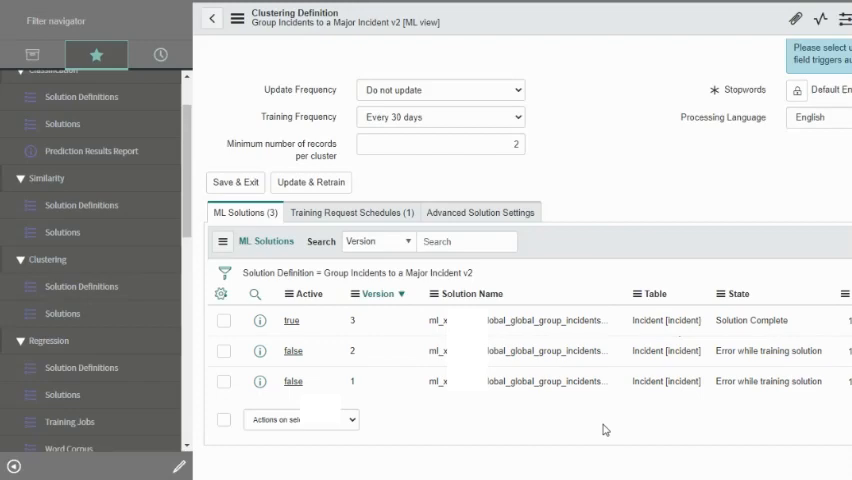
pyautogui.moveTo(590, 420)
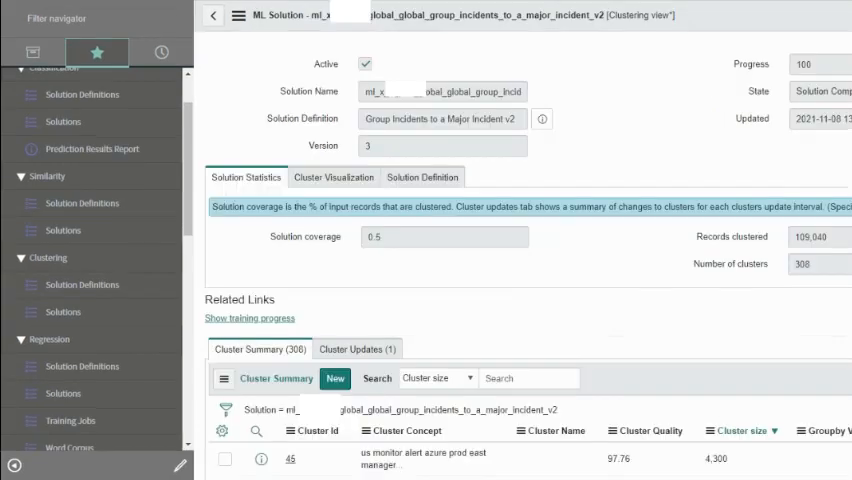
pyautogui.moveTo(614, 260)
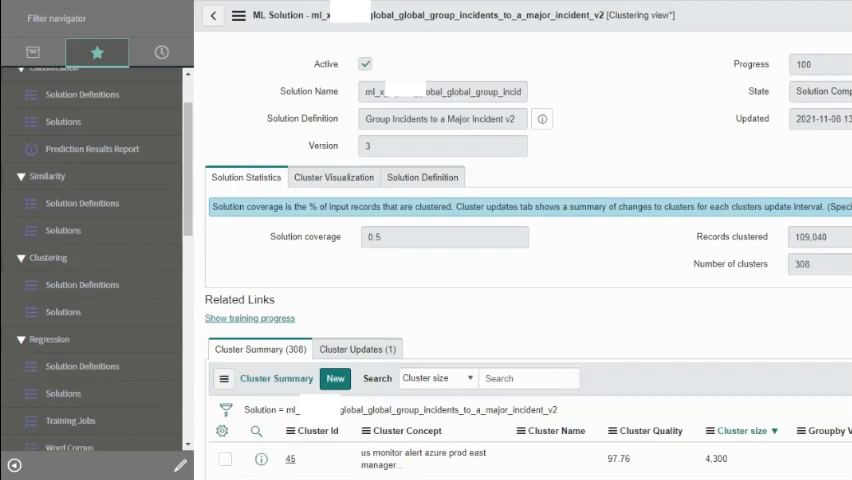
# - View the clusters as a treemap in the Cluster Visualization tab
pyautogui.click(334, 176)
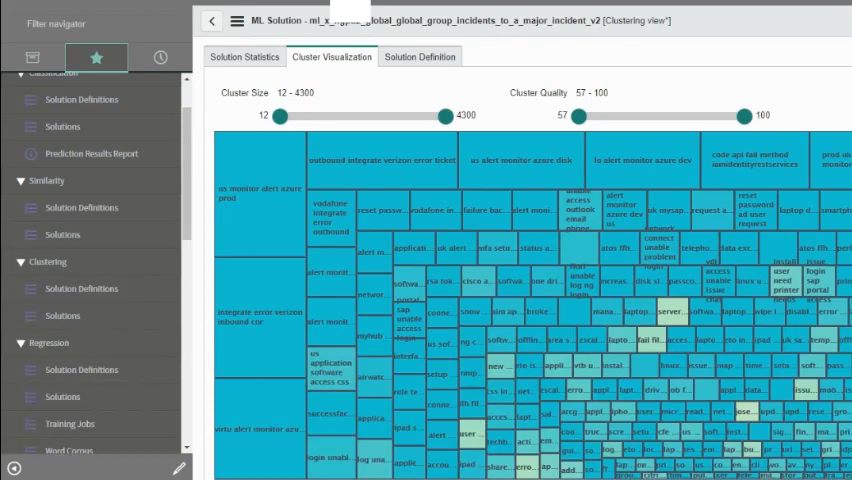
pyautogui.moveTo(650, 72)
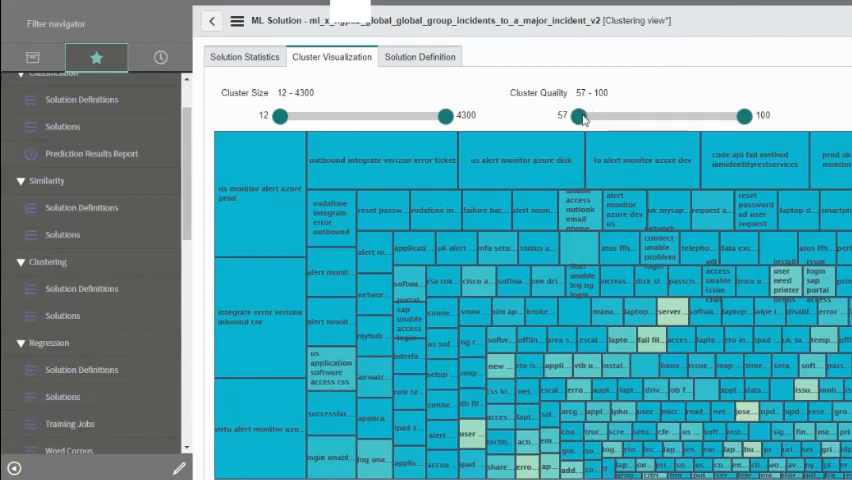
pyautogui.moveTo(572, 116); pyautogui.dragTo(744, 116)
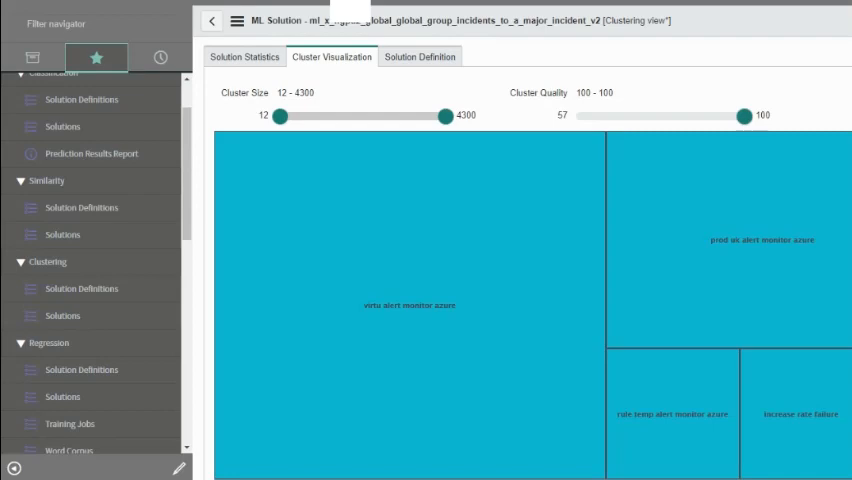
pyautogui.moveTo(756, 126)
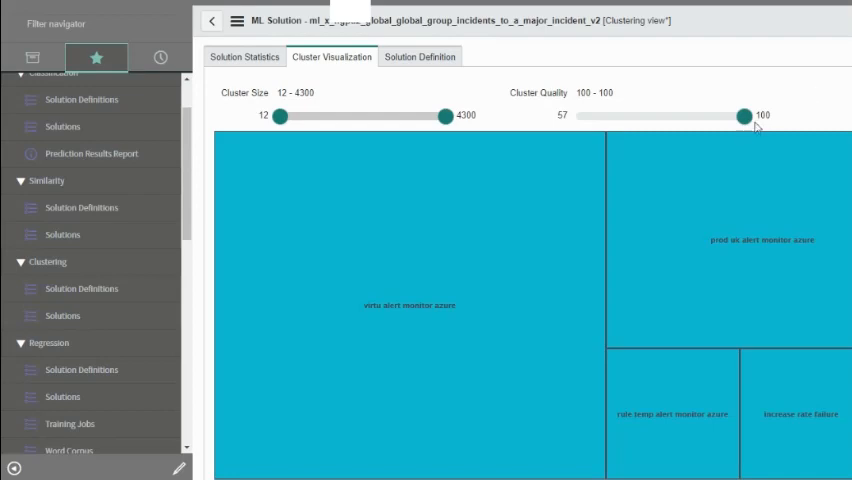
pyautogui.moveTo(744, 116); pyautogui.dragTo(576, 116)
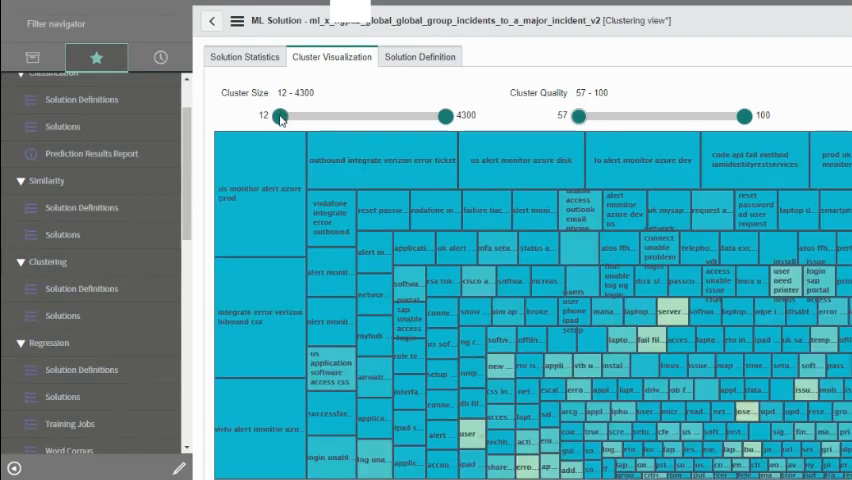
# - Raise the minimum cluster size to 2842 and minimum cluster quality to 88
pyautogui.moveTo(280, 116); pyautogui.dragTo(388, 116)
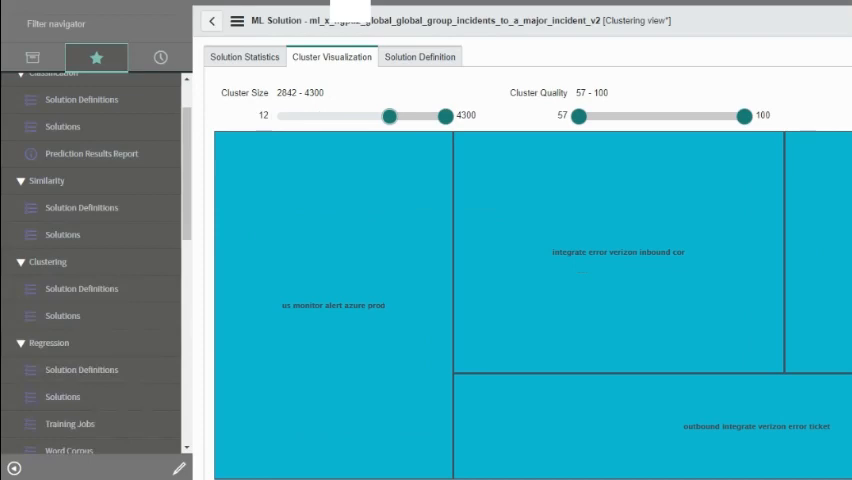
pyautogui.moveTo(590, 114)
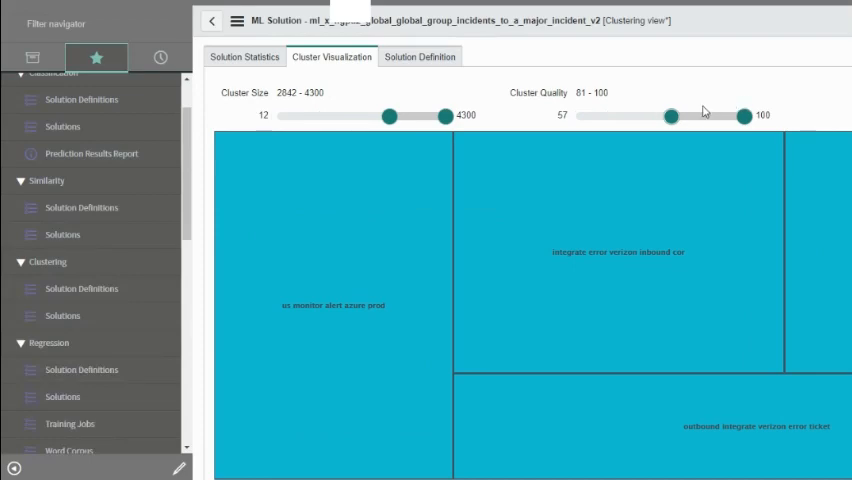
pyautogui.moveTo(670, 116); pyautogui.dragTo(680, 116)
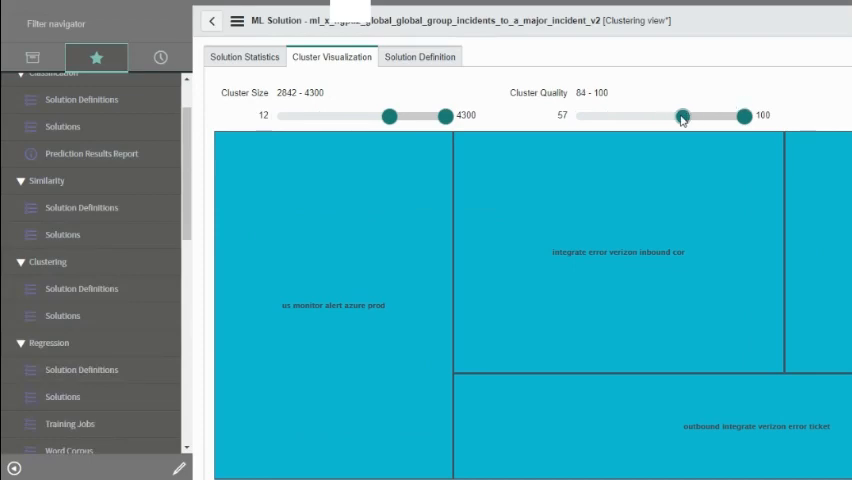
pyautogui.moveTo(680, 116); pyautogui.dragTo(698, 116)
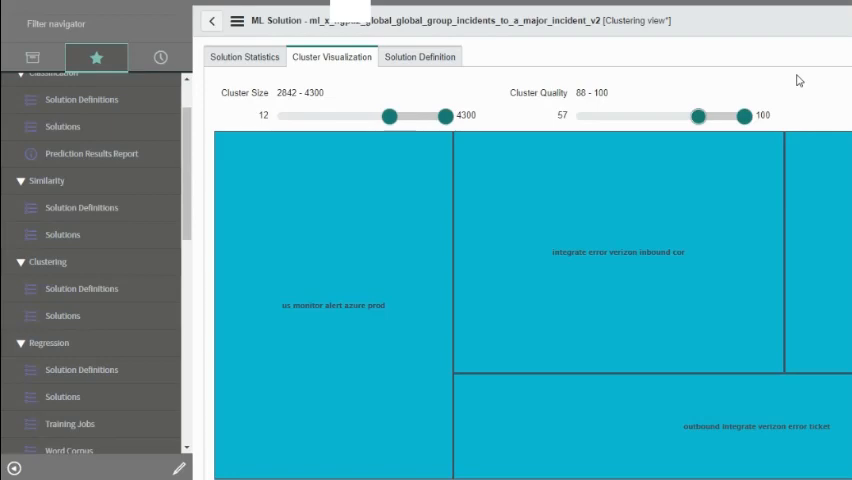
pyautogui.moveTo(642, 168)
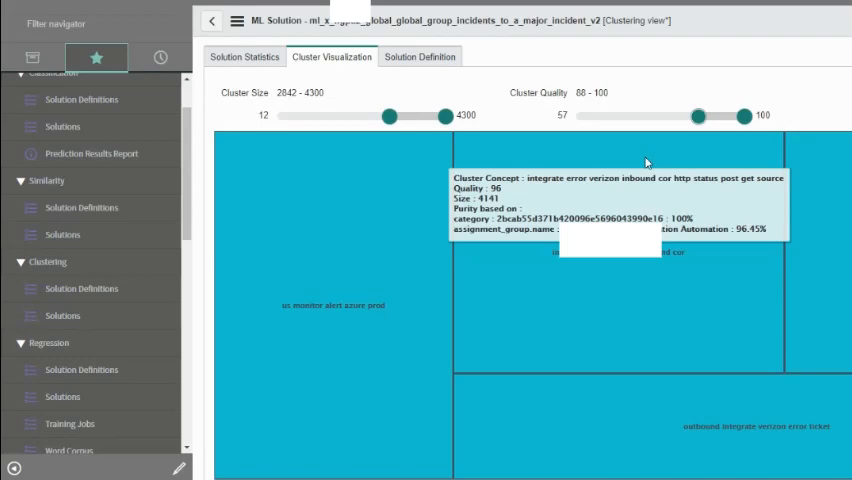
pyautogui.moveTo(648, 160)
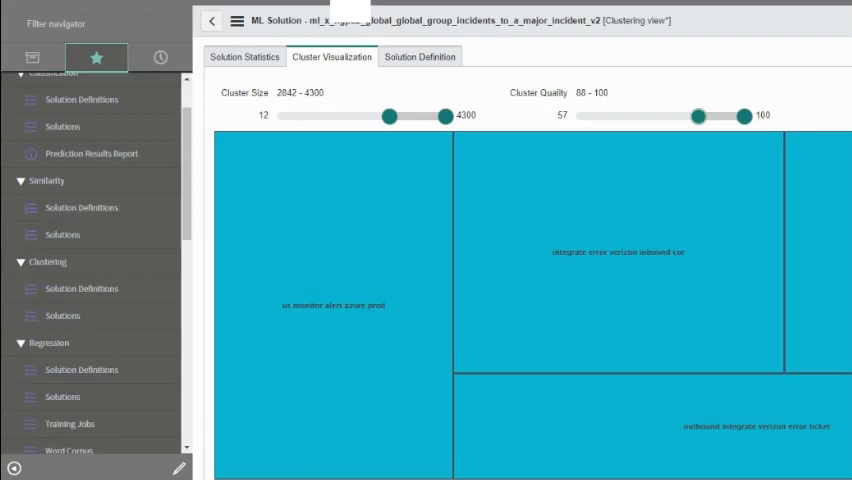
pyautogui.moveTo(830, 88)
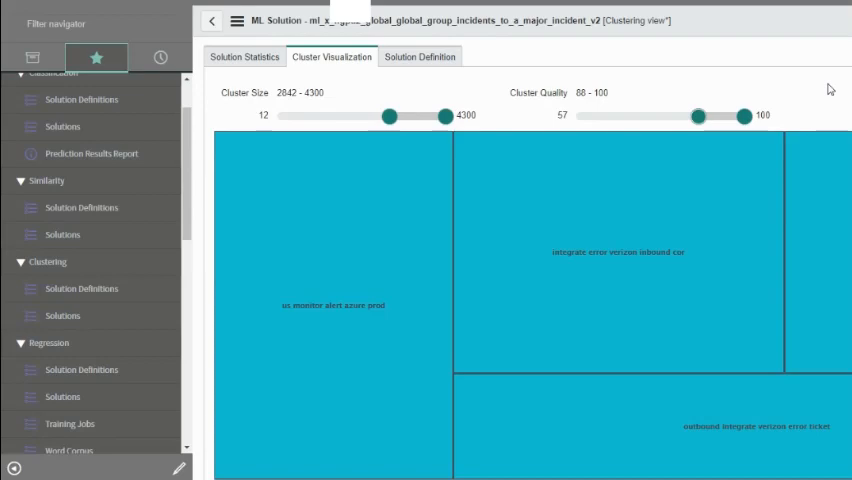
pyautogui.moveTo(820, 76)
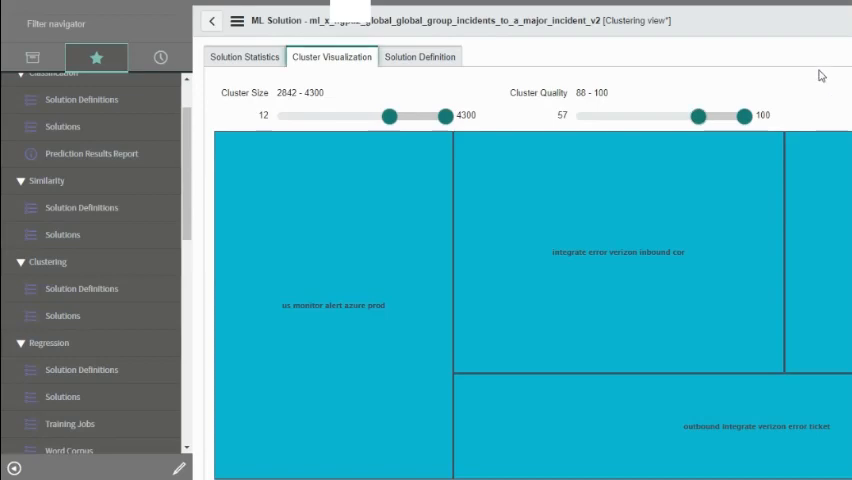